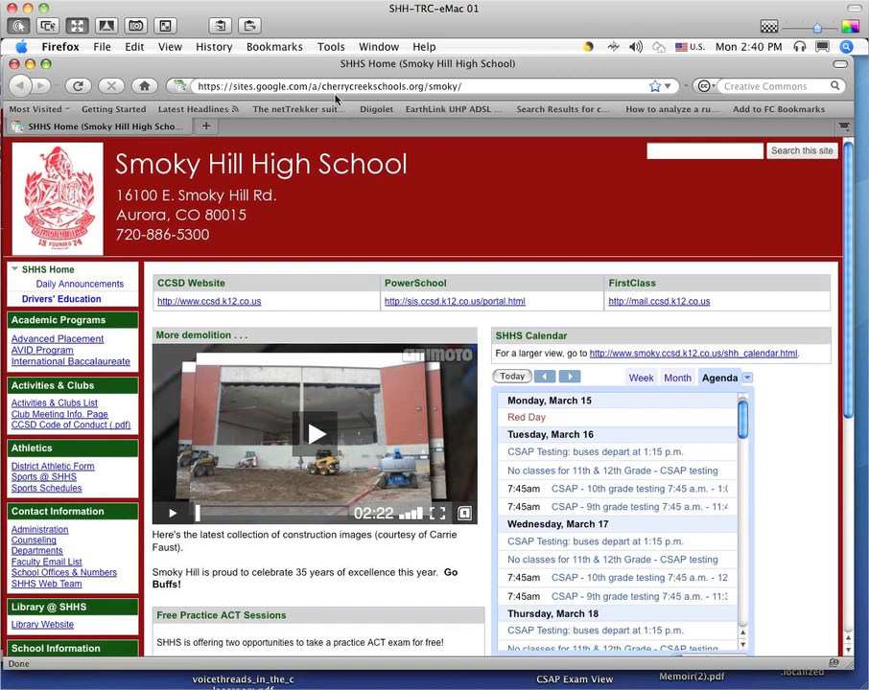
Step: Show the Firefox Library's Import and Backup options for bookmarks
left_click(274, 46)
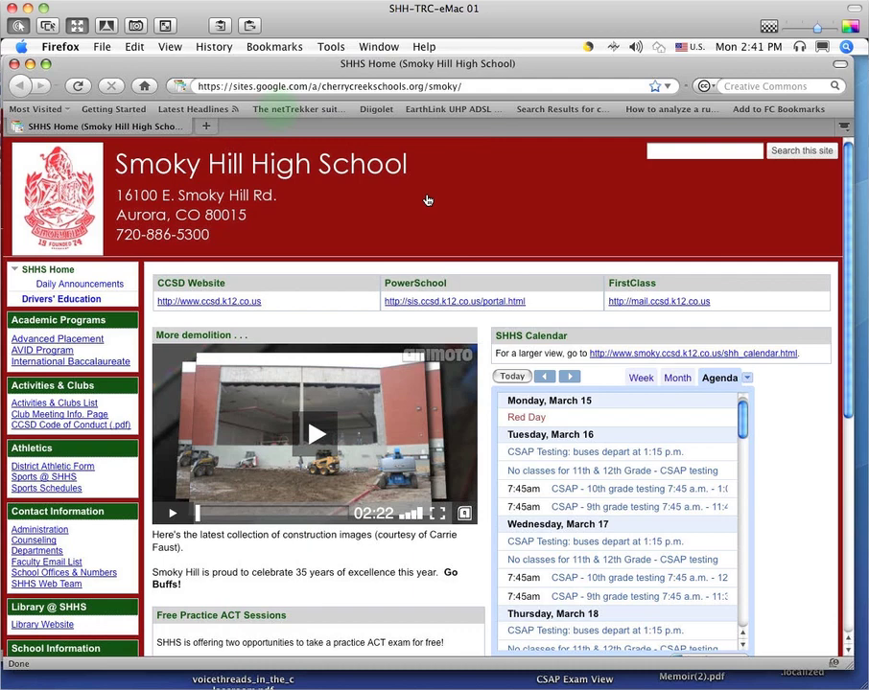
left_click(274, 46)
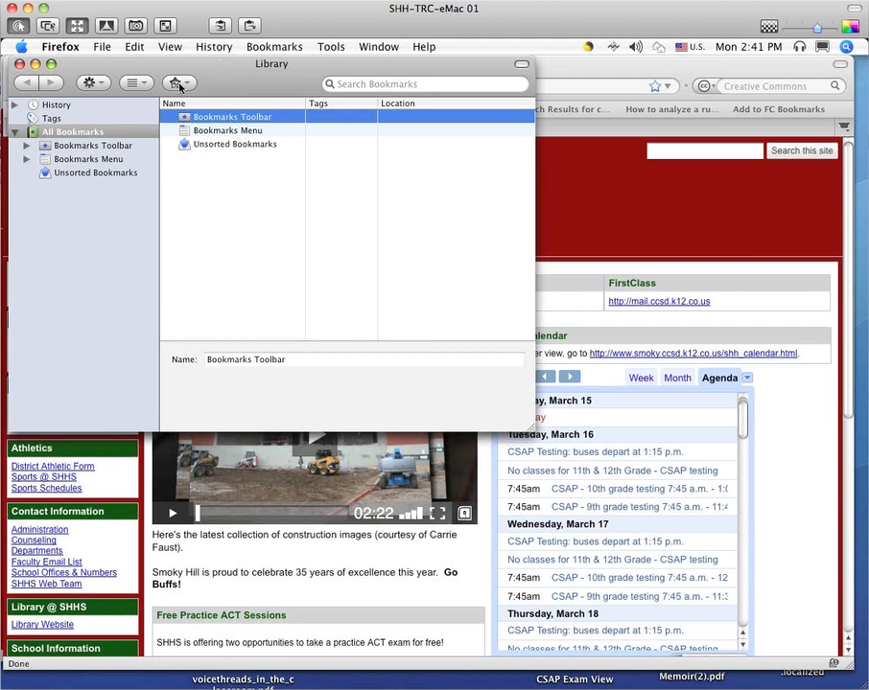
left_click(177, 82)
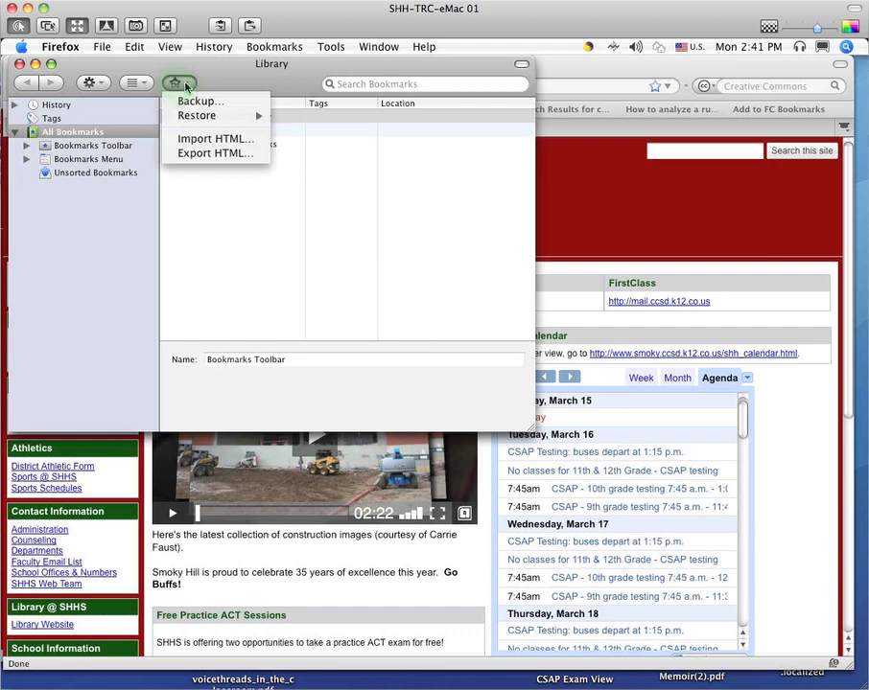
mouse_move(215, 153)
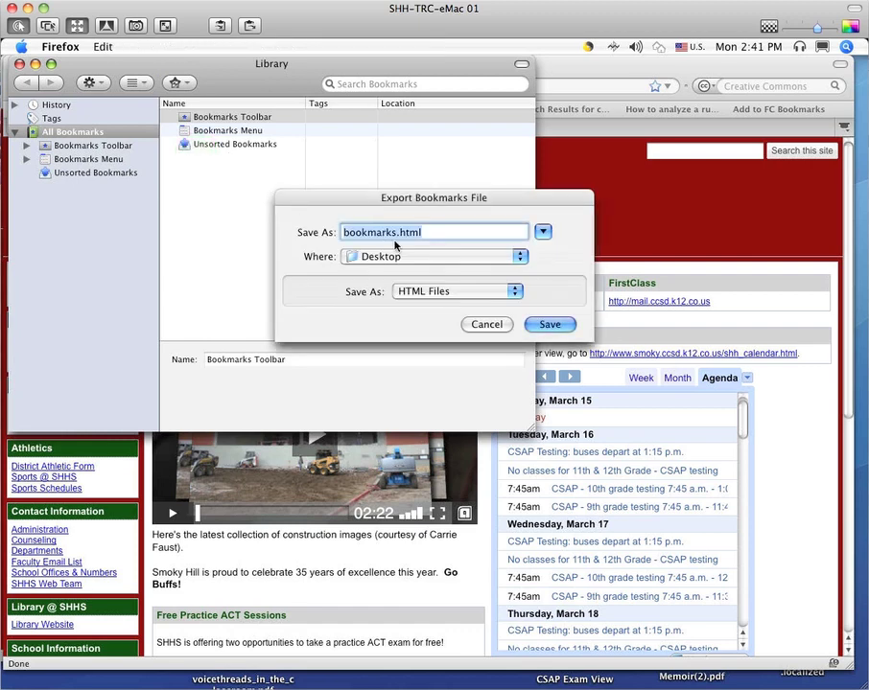
mouse_move(324, 278)
type("Firefox")
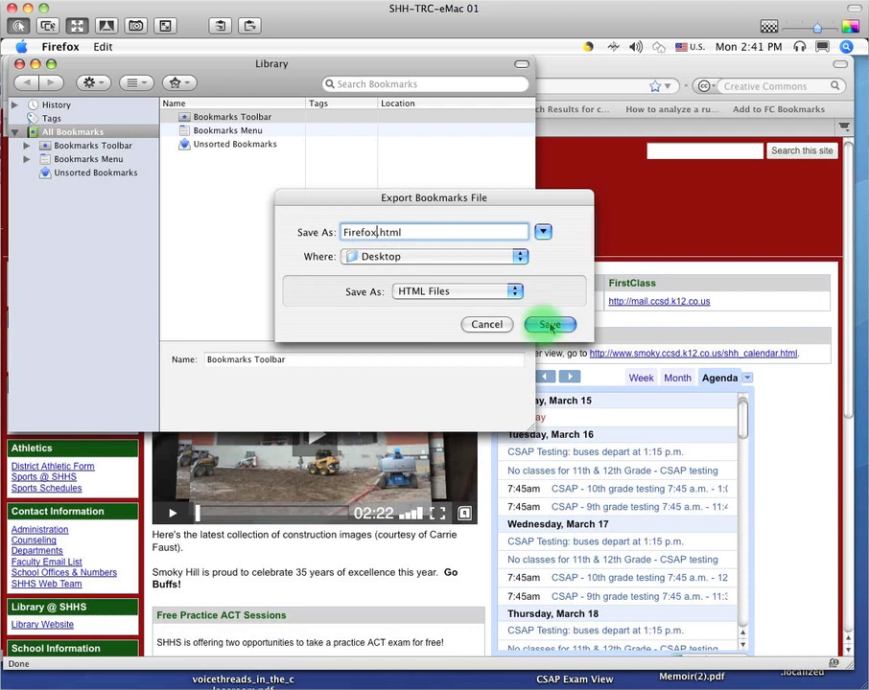
Step: Save the exported bookmarks to the Desktop as Firefox.html
left_click(548, 324)
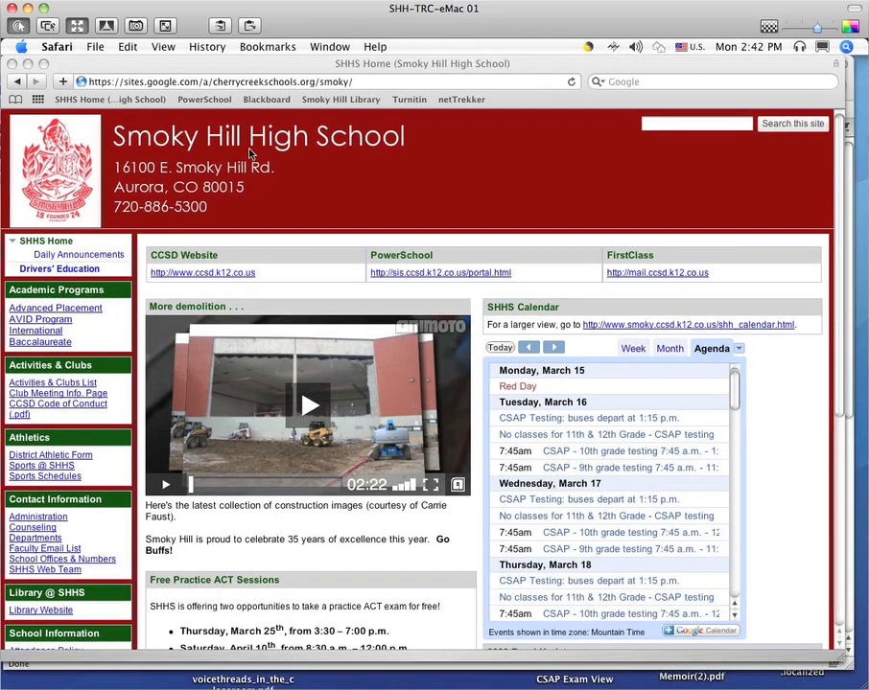
Step: Reveal Safari's File menu to locate the Export Bookmarks command
left_click(96, 46)
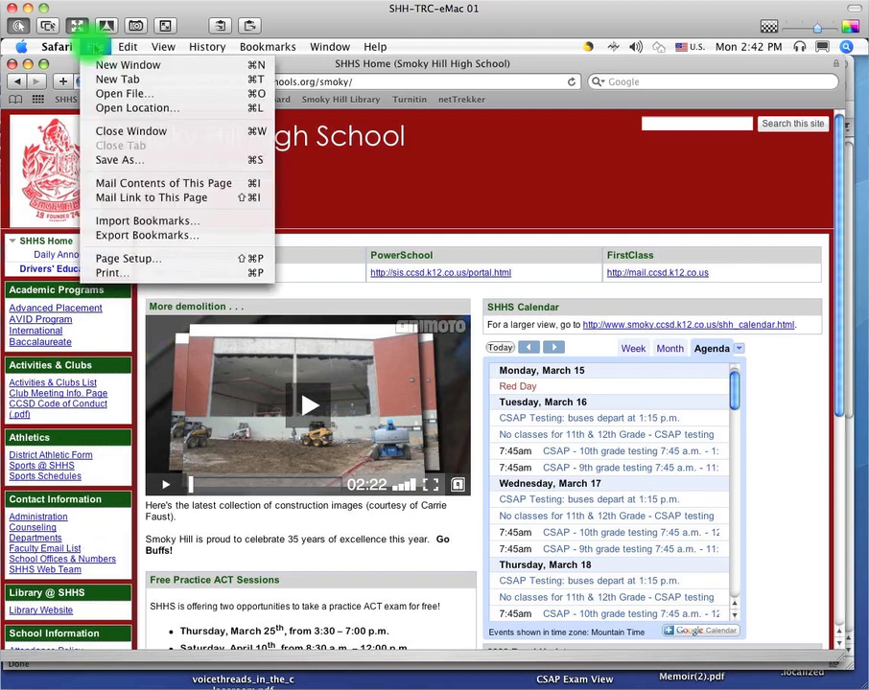
mouse_move(146, 234)
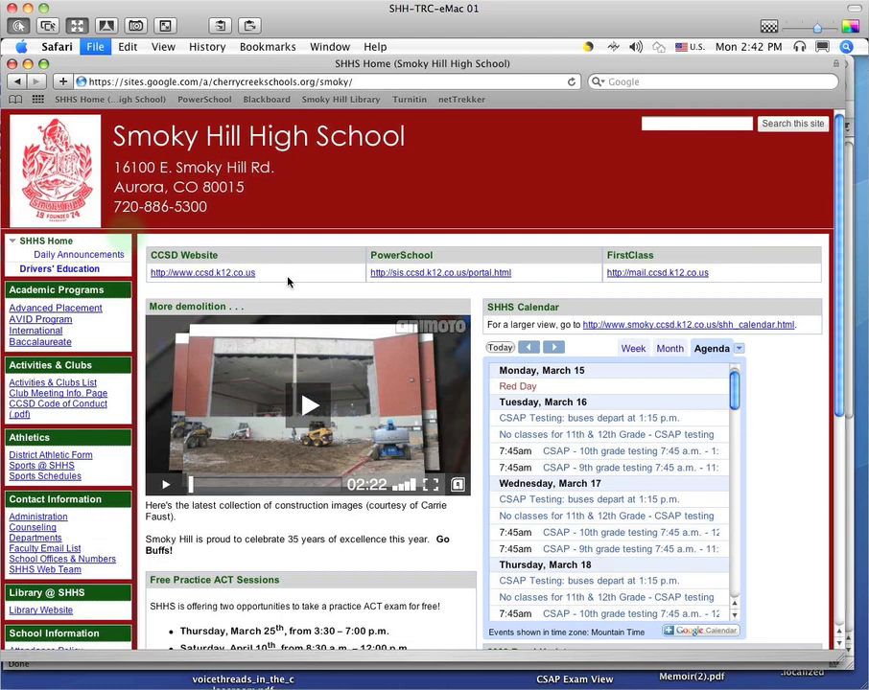
Step: Save Safari's exported bookmarks to the Desktop as 'Safari Bookmarks'
left_click(96, 46)
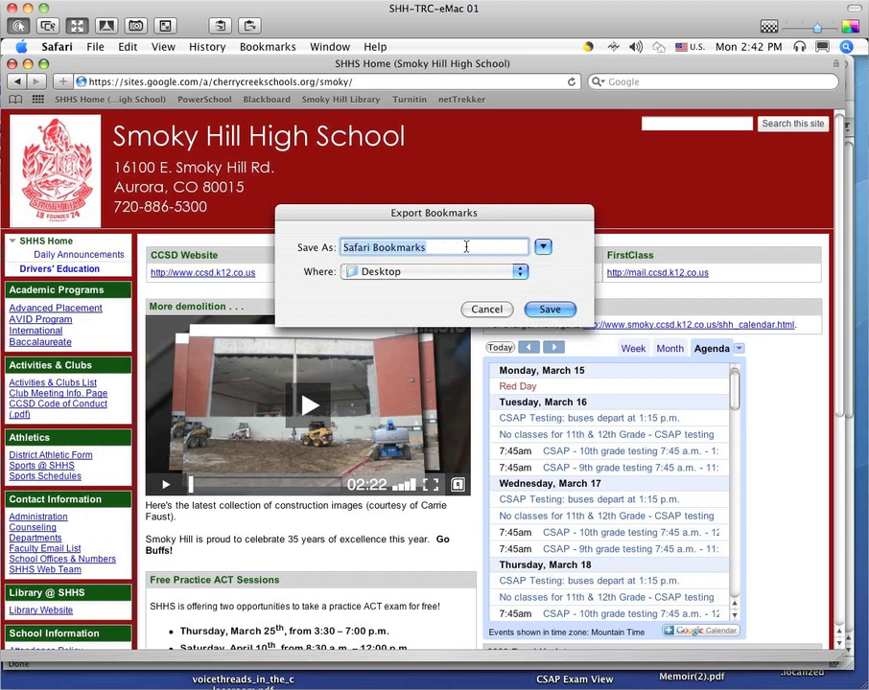
left_click(487, 309)
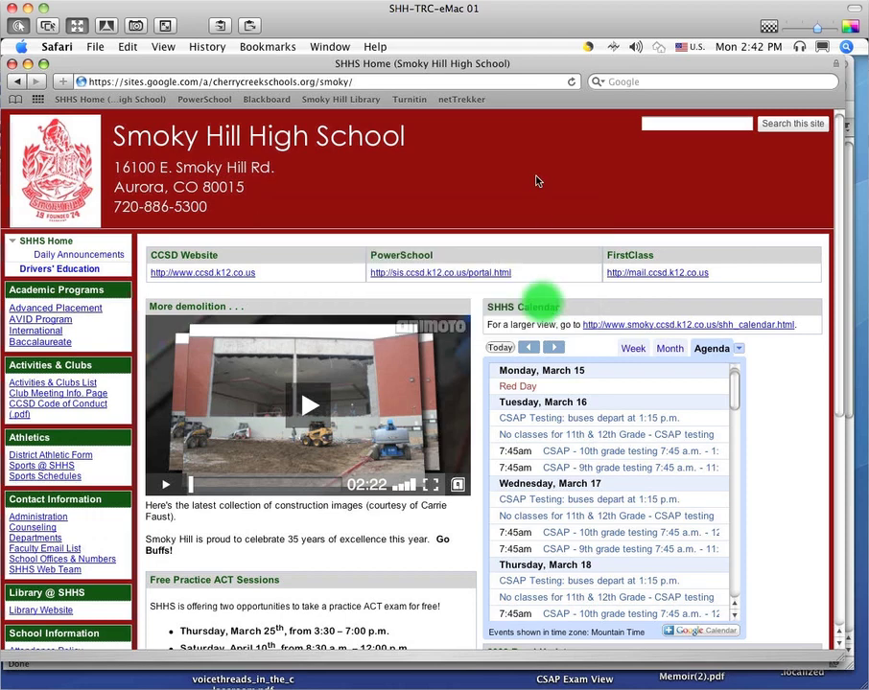